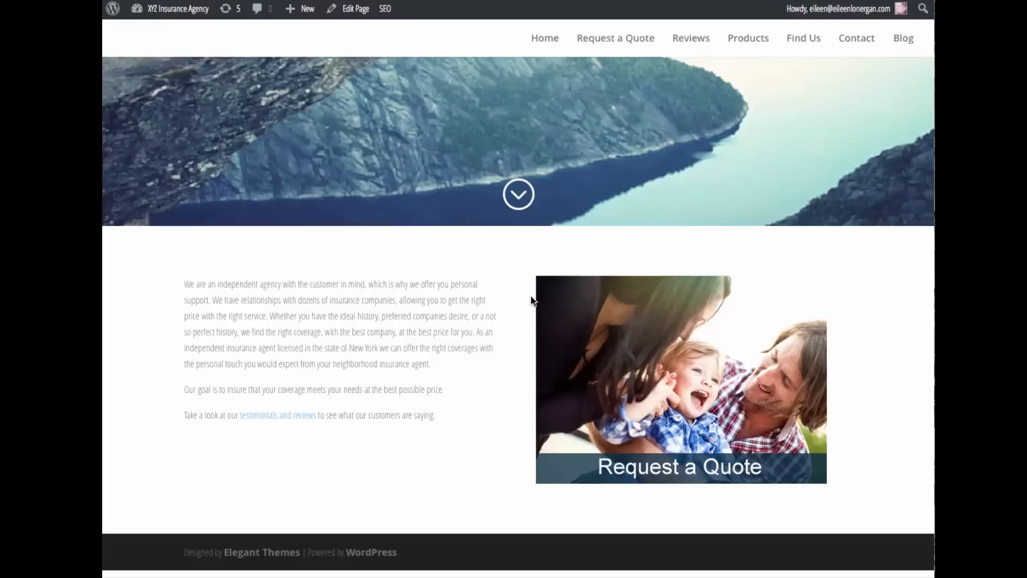
{"action": "mouse_move", "coordinate": [490, 302]}
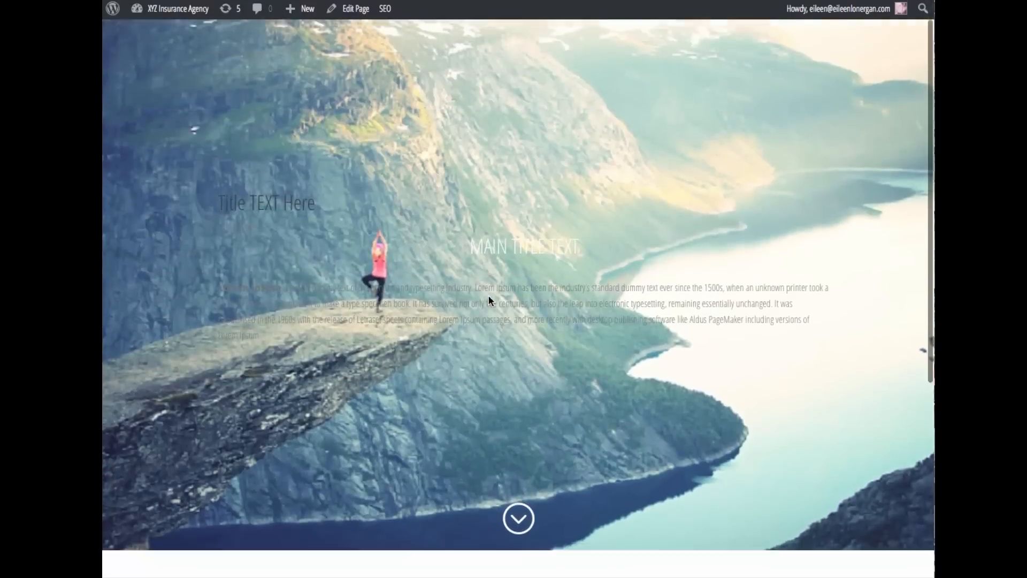
Step: Scroll down the Appearance editor to reach the Divi theme's Templates list
{"action": "scroll", "scroll_direction": "down", "scroll_amount": 3}
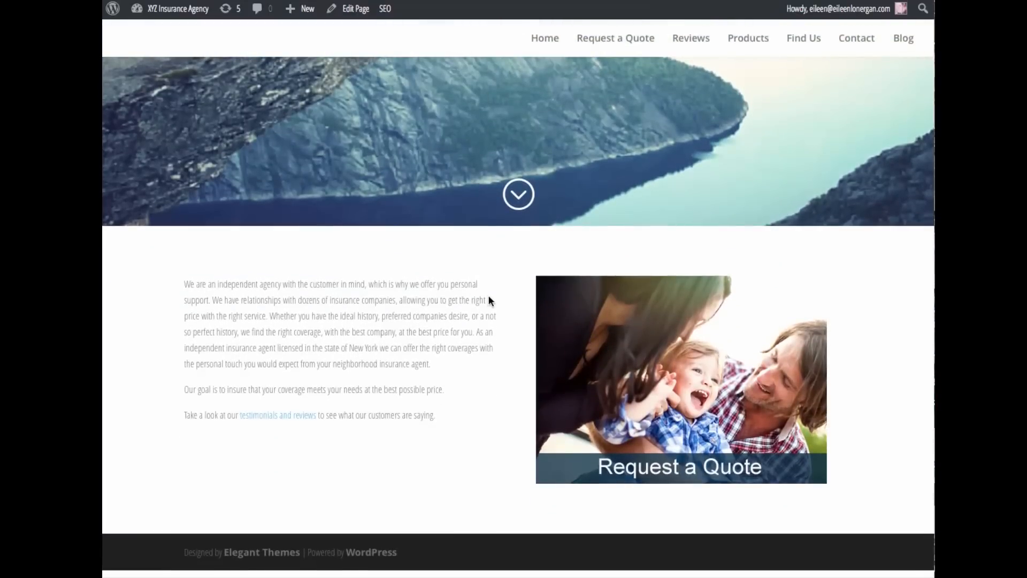
{"action": "mouse_move", "coordinate": [267, 546]}
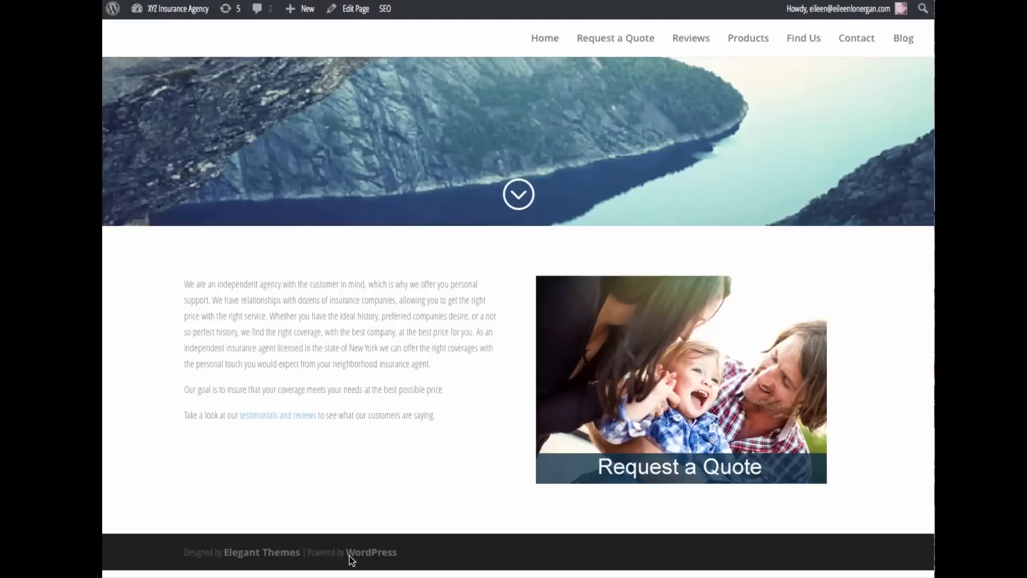
{"action": "mouse_move", "coordinate": [301, 575]}
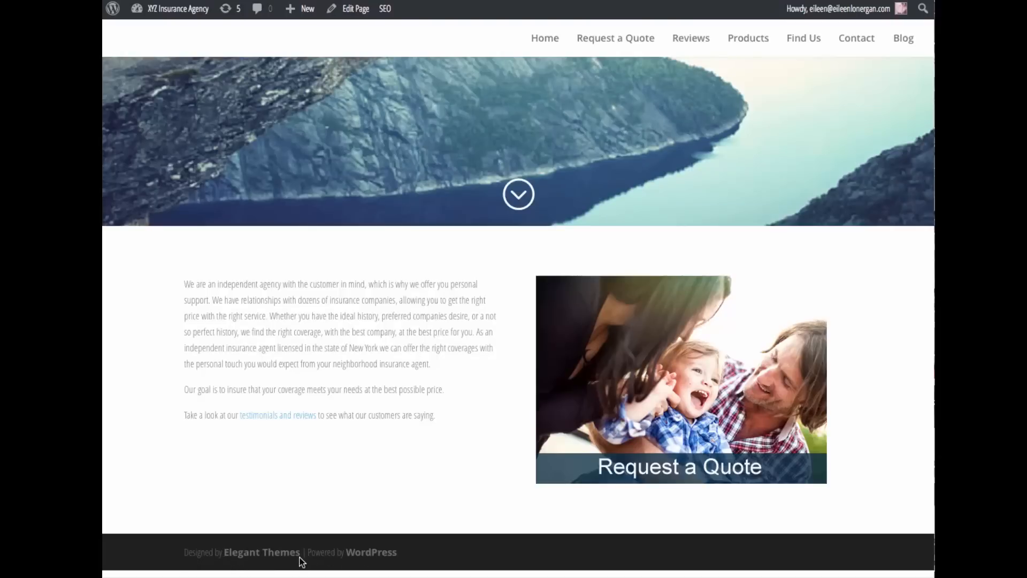
{"action": "mouse_move", "coordinate": [341, 548]}
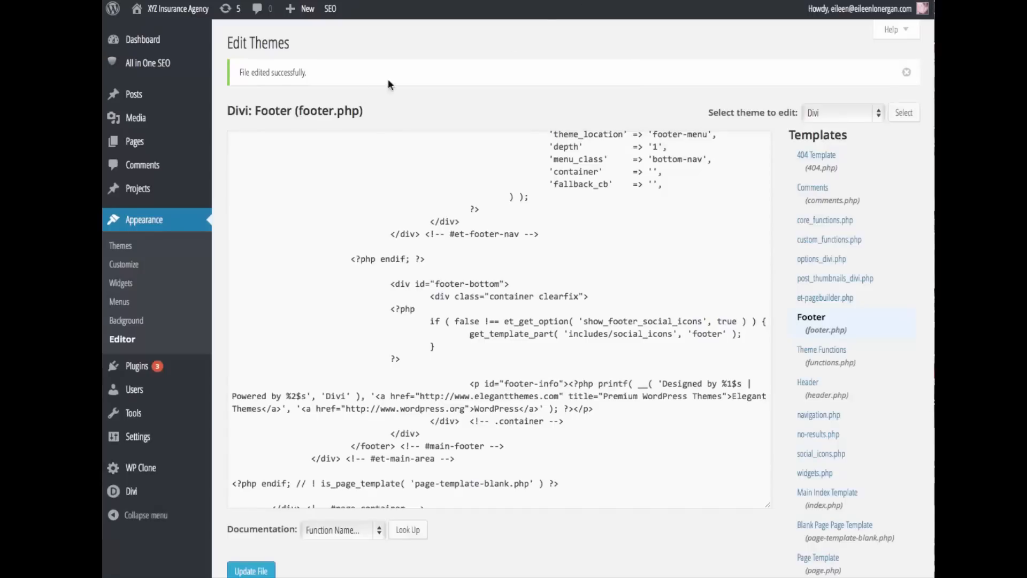
{"action": "mouse_move", "coordinate": [258, 113]}
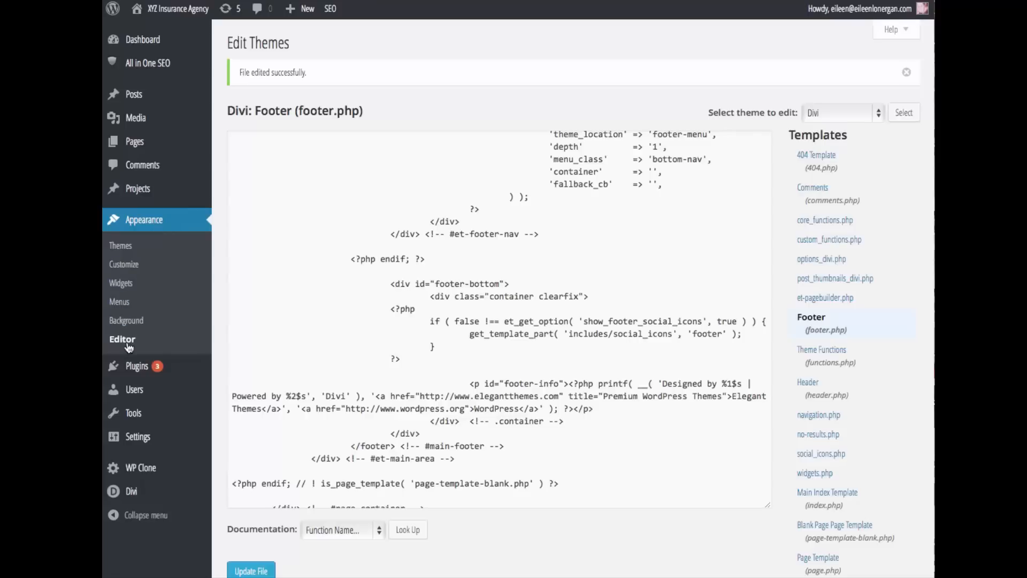
{"action": "mouse_move", "coordinate": [817, 303]}
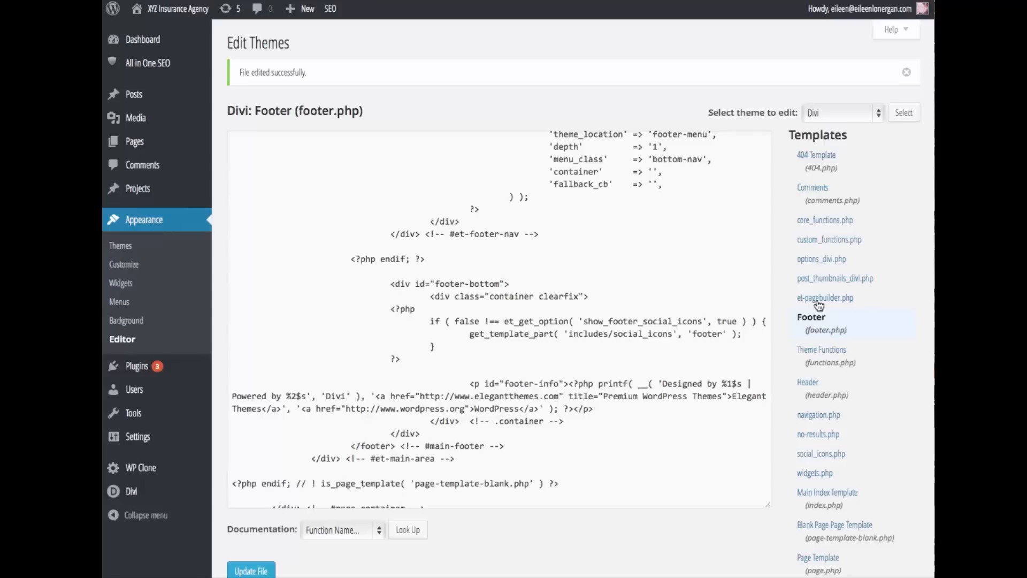
{"action": "mouse_move", "coordinate": [733, 327]}
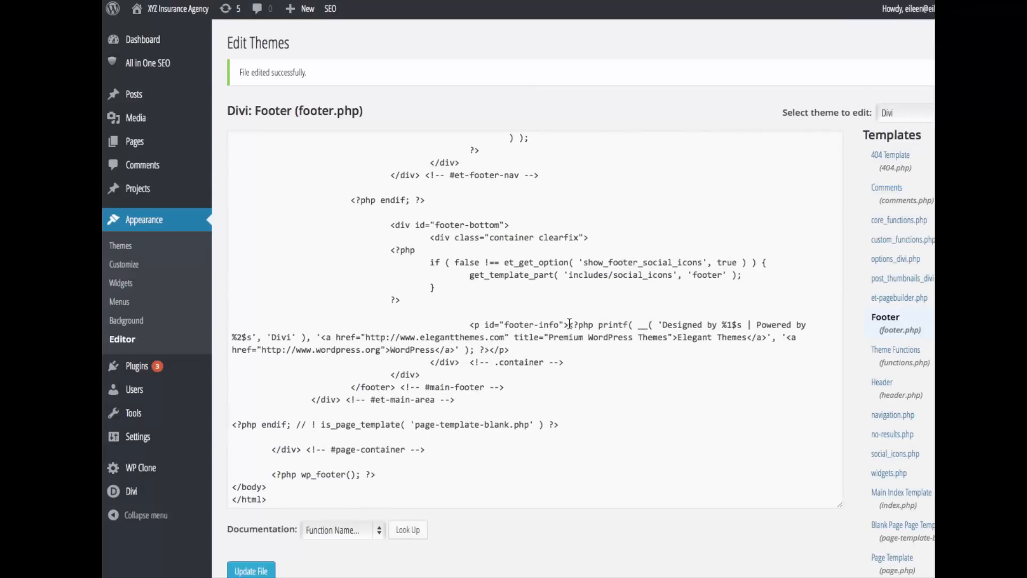
Step: Replace the printf credit code in the footer-info paragraph with 'website by eileen'
{"action": "left_click_drag", "start_coordinate": [568, 324], "coordinate": [488, 349]}
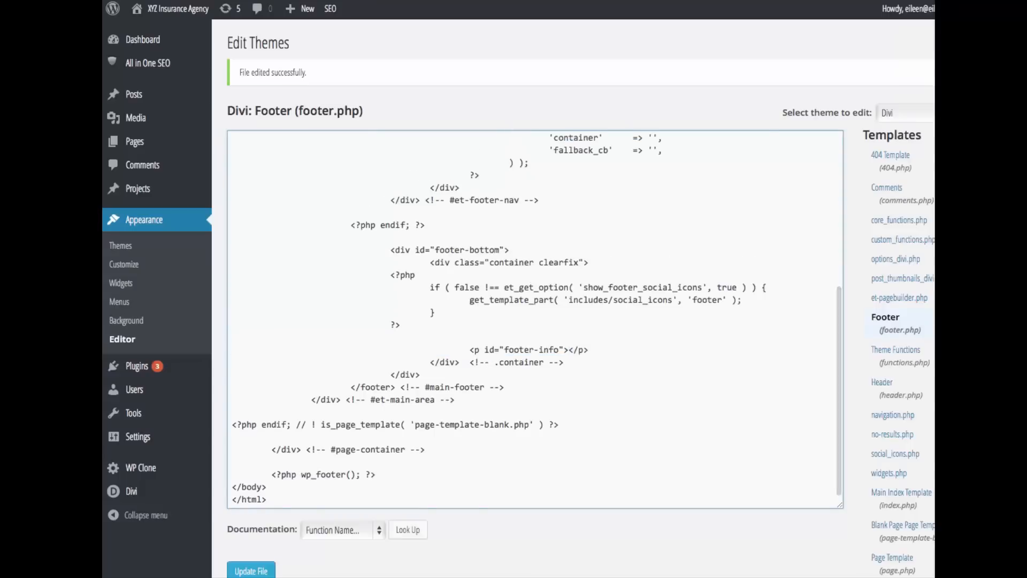
{"action": "type", "text": "website by eileen"}
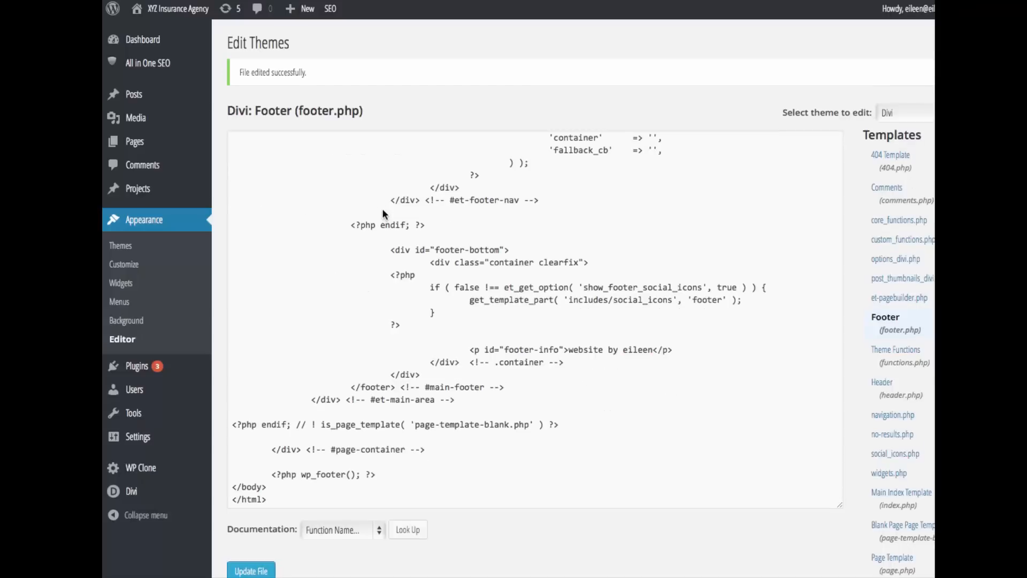
{"action": "mouse_move", "coordinate": [175, 10]}
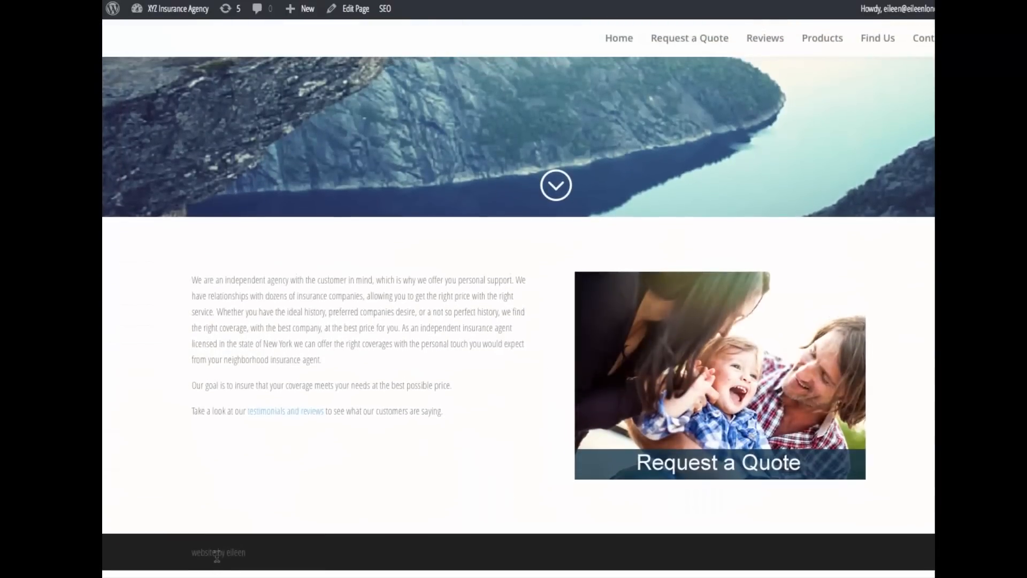
{"action": "mouse_move", "coordinate": [187, 549]}
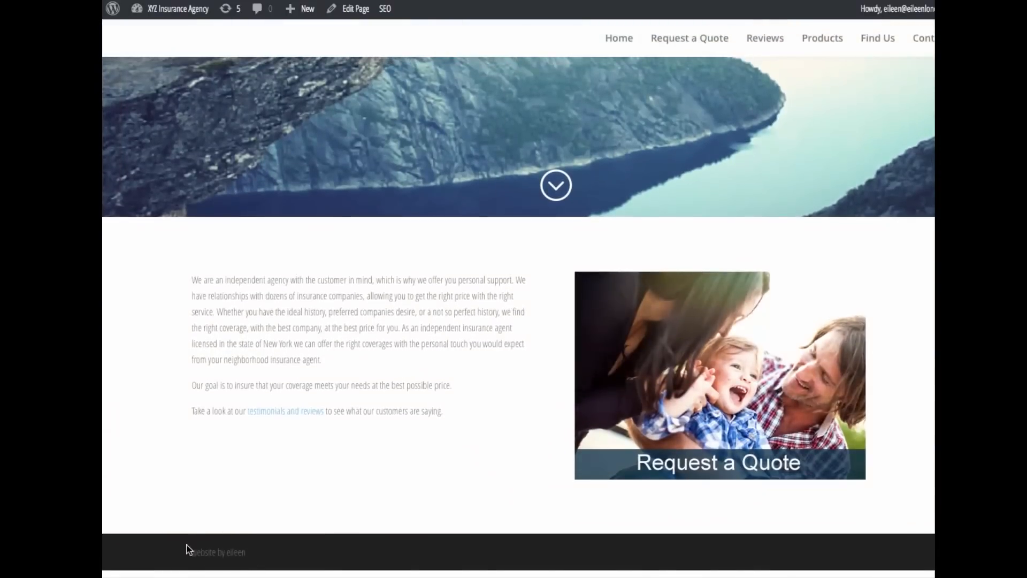
{"action": "mouse_move", "coordinate": [257, 561]}
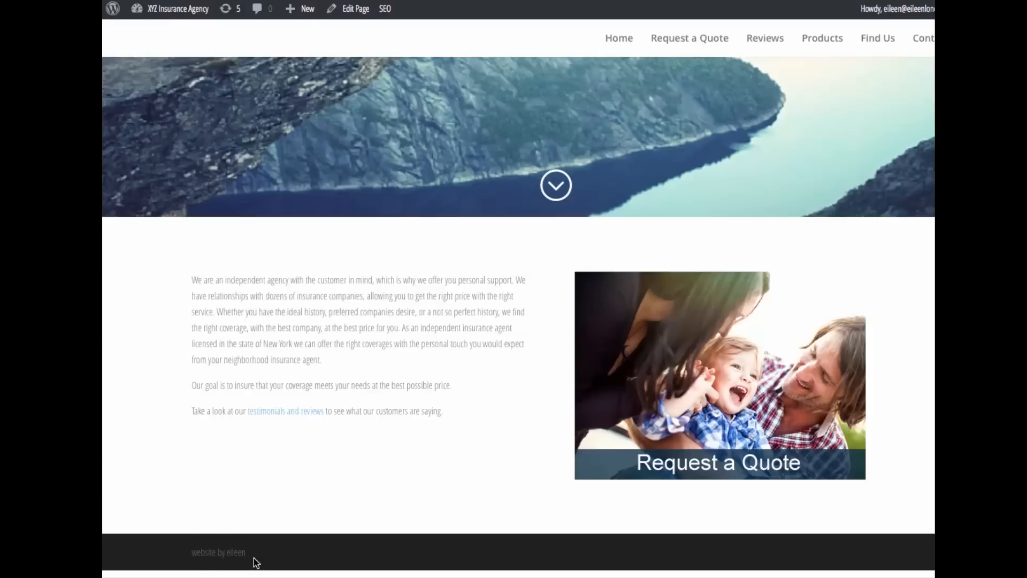
Step: Scroll back up the live site after checking the 'website by eileen' footer
{"action": "scroll", "scroll_direction": "up", "scroll_amount": 3}
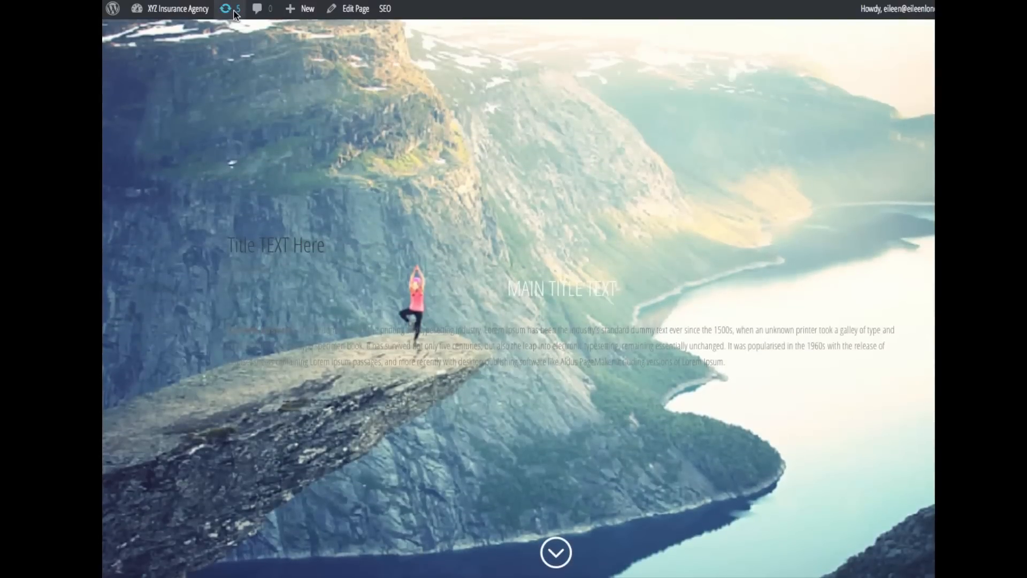
Step: On the Updates page, tick the Divi theme for updating from 2.4.6.1 to 2.5.3
{"action": "left_click", "coordinate": [226, 10]}
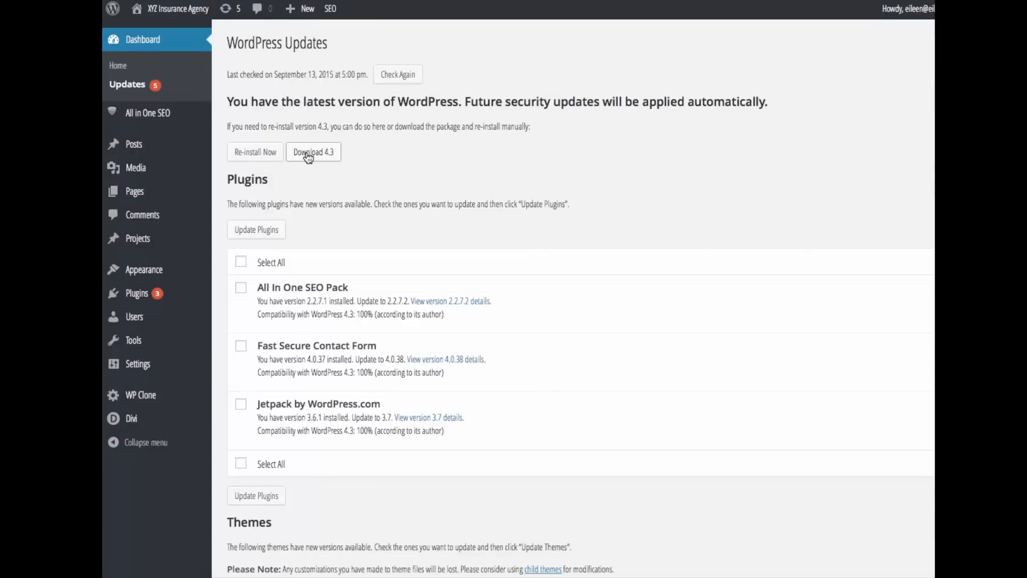
{"action": "scroll", "scroll_direction": "down", "scroll_amount": 3}
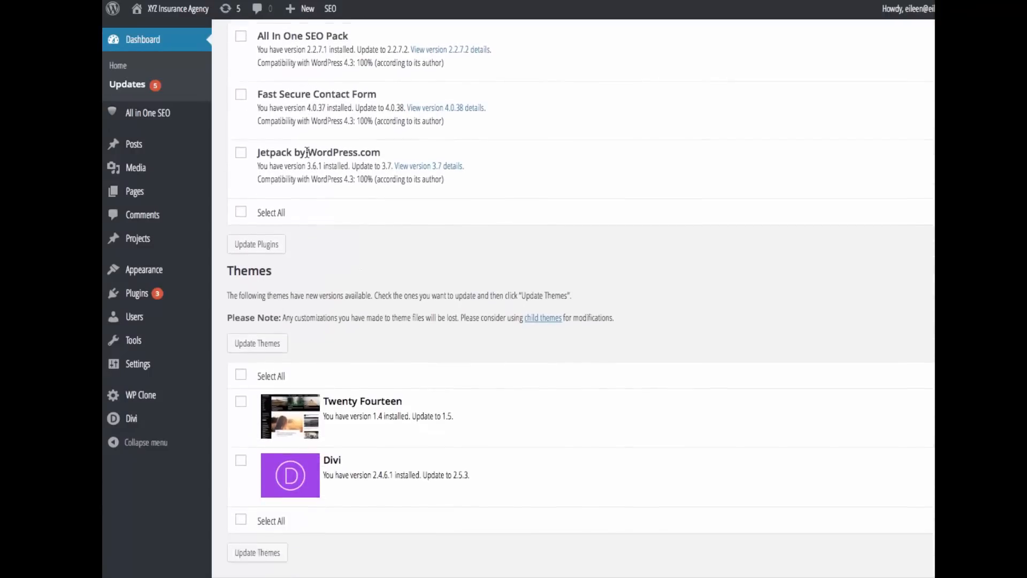
{"action": "left_click", "coordinate": [241, 446]}
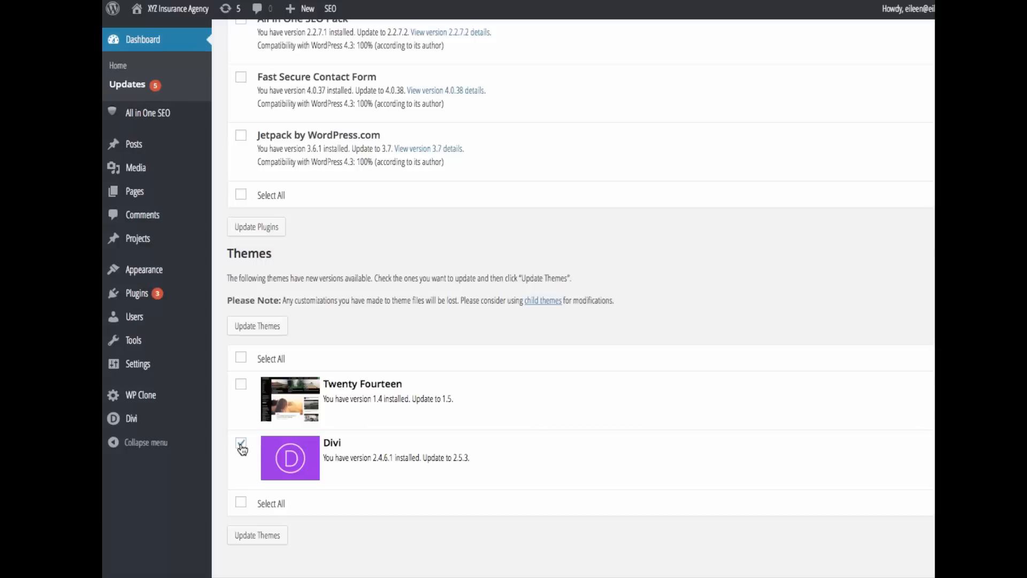
{"action": "left_click", "coordinate": [241, 442]}
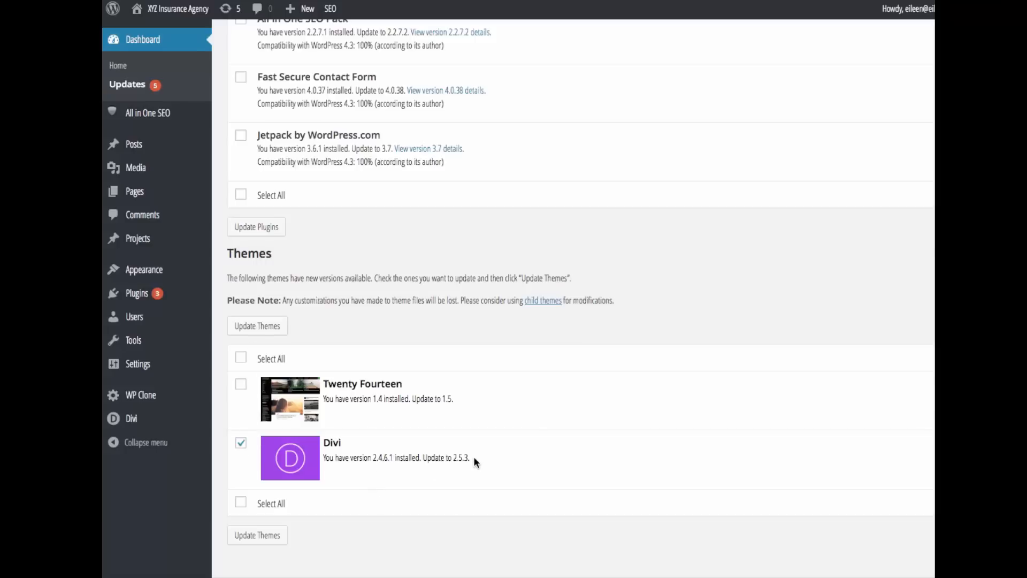
{"action": "mouse_move", "coordinate": [256, 331]}
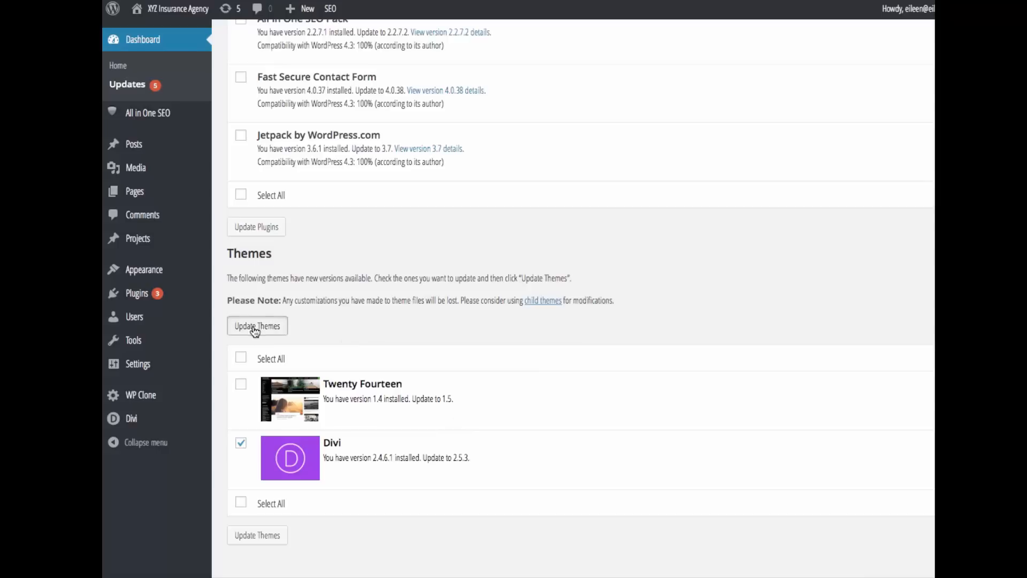
Step: Run Update Themes for Divi, then visit the live XYZ Insurance Agency site
{"action": "left_click", "coordinate": [257, 325]}
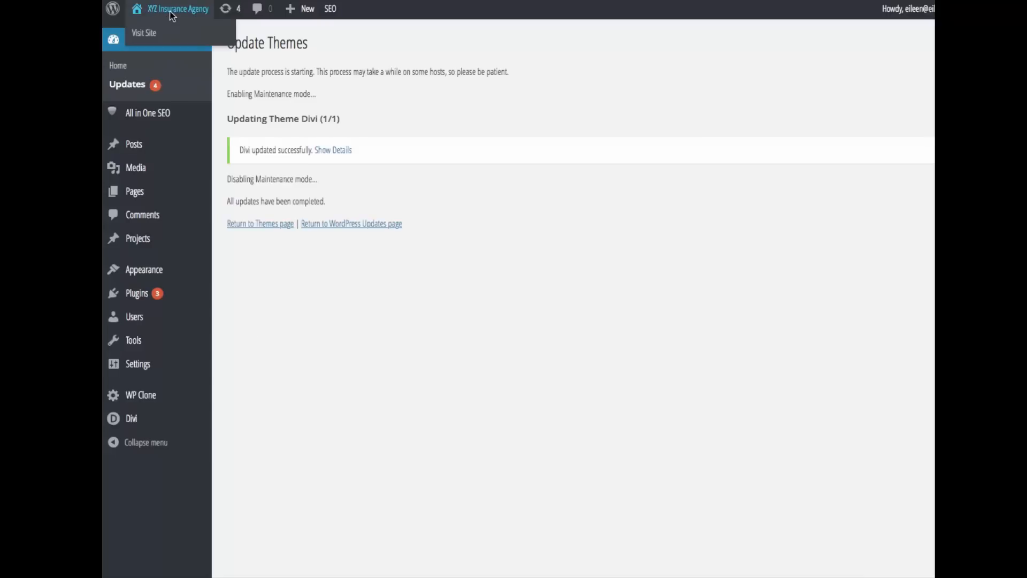
{"action": "left_click", "coordinate": [143, 32]}
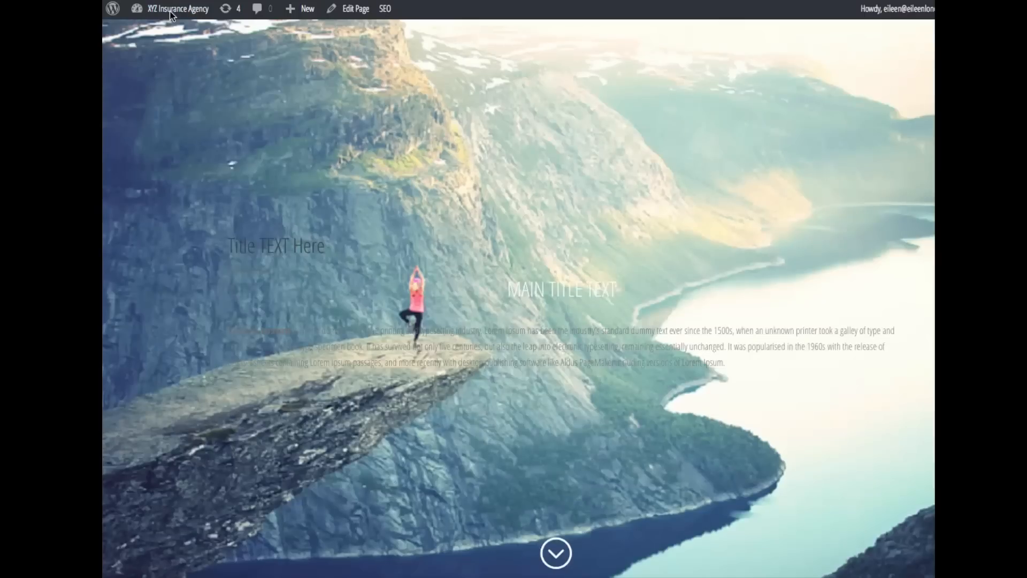